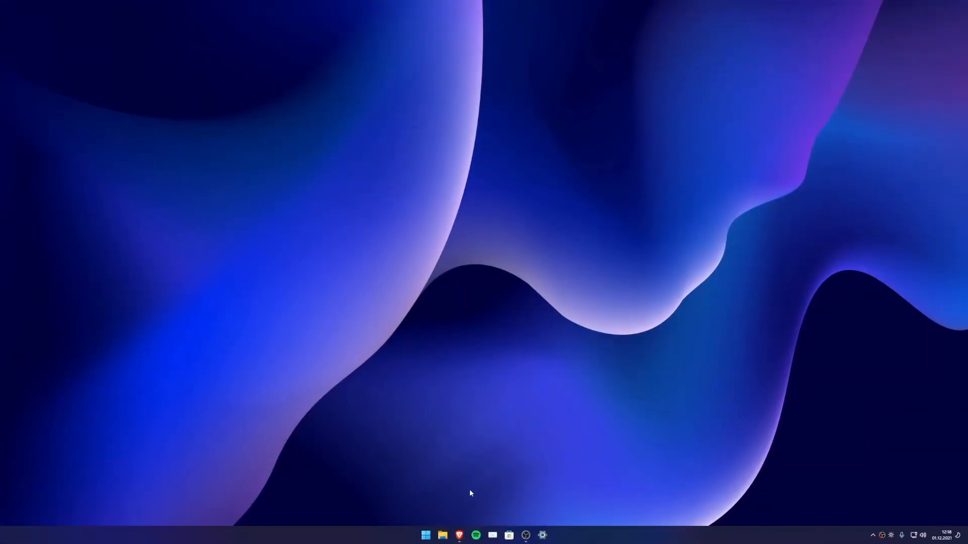
- Bring up Chrome showing Google results and shopping ads for 'hdmi dummy dongle'
{"action": "left_click", "coordinate": [459, 535]}
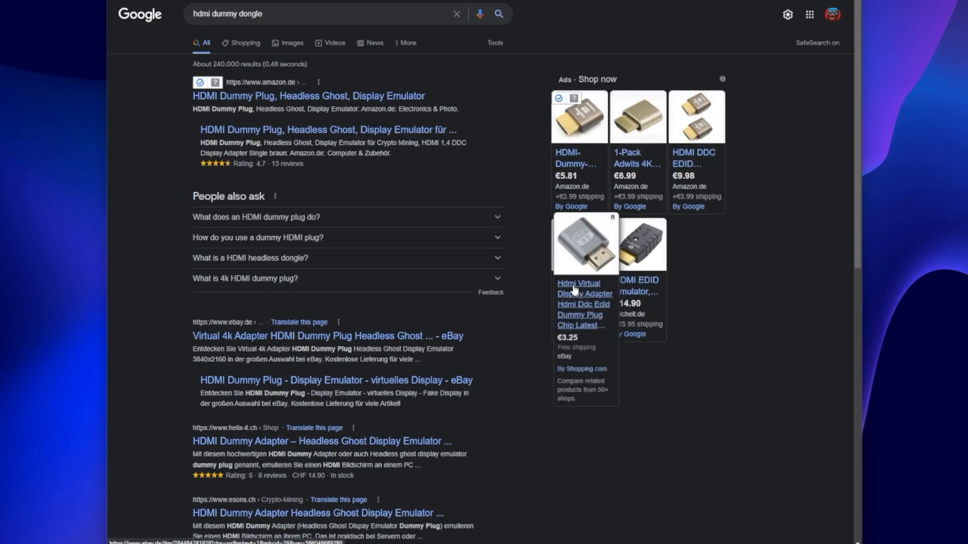
{"action": "mouse_move", "coordinate": [722, 390]}
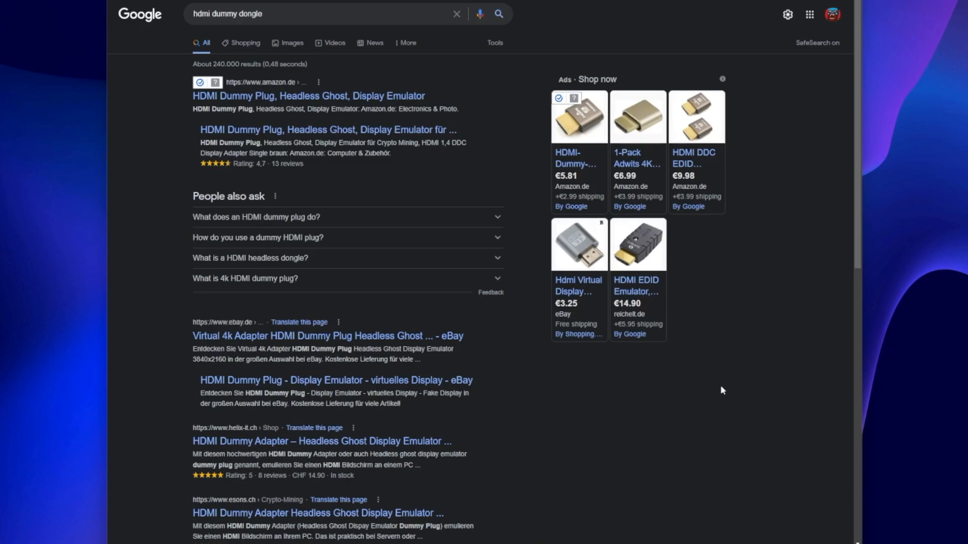
{"action": "mouse_move", "coordinate": [194, 216]}
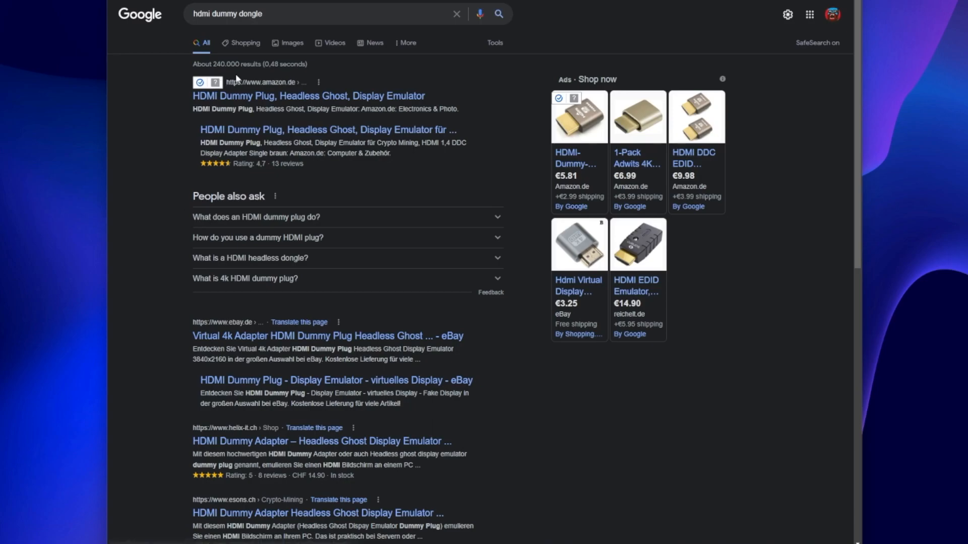
{"action": "mouse_move", "coordinate": [130, 293]}
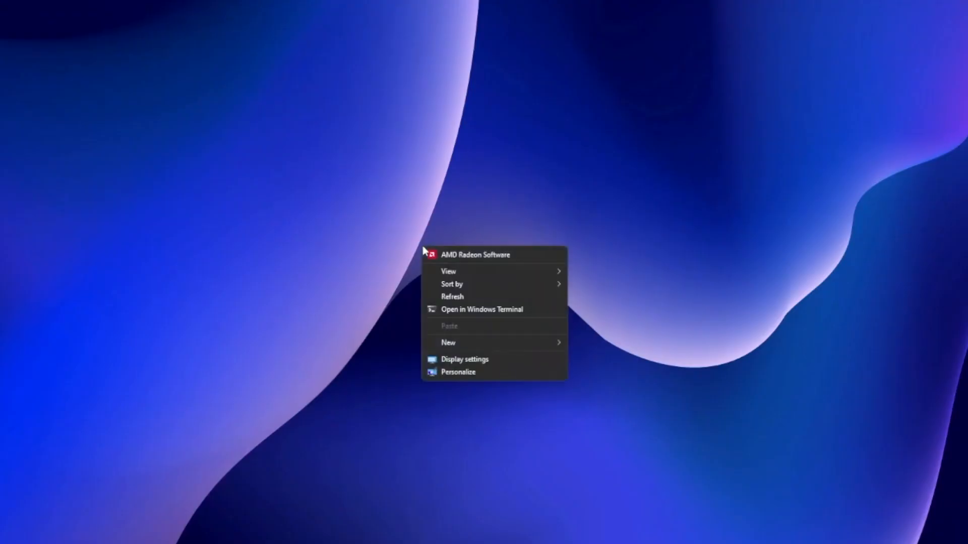
- Select display 2 in Display settings and review its extended layout and resolution
{"action": "left_click", "coordinate": [464, 358]}
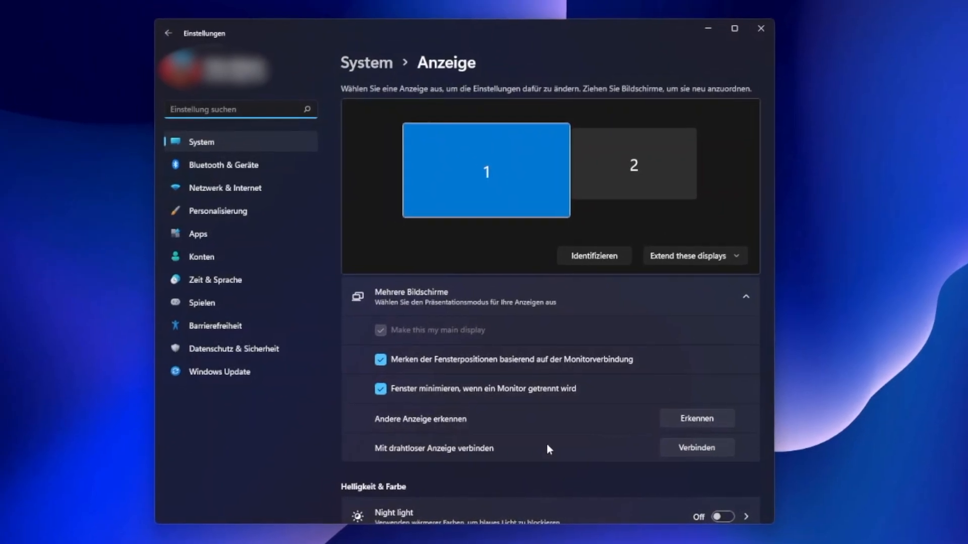
{"action": "left_click", "coordinate": [633, 163]}
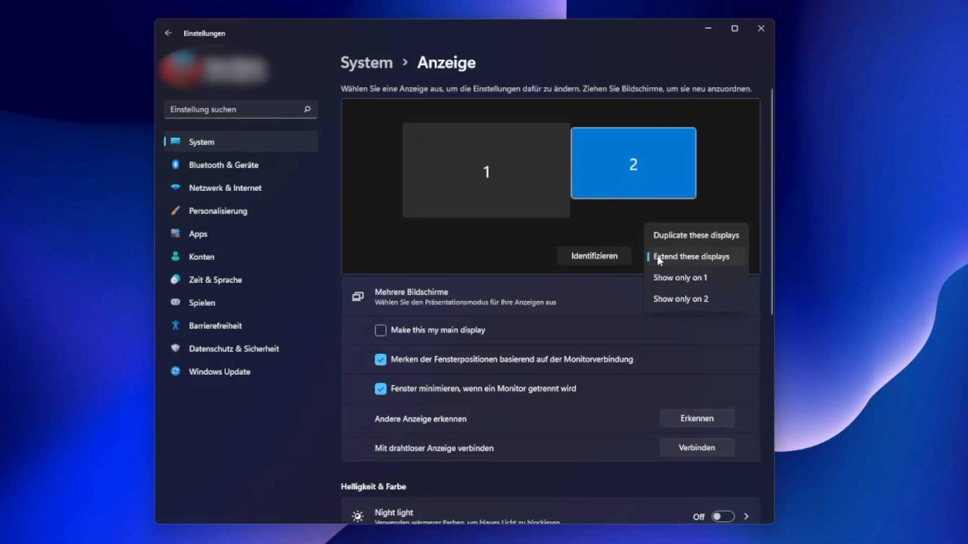
{"action": "mouse_move", "coordinate": [586, 290]}
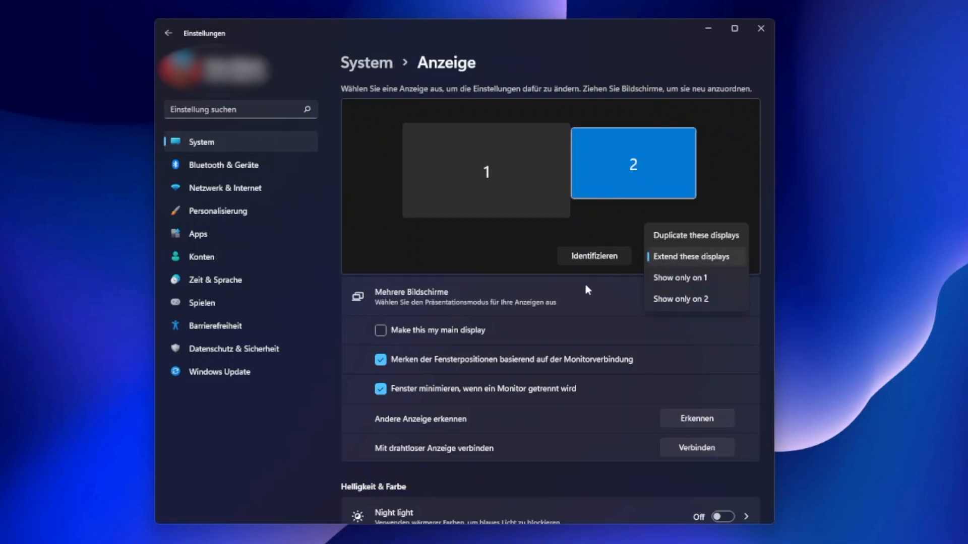
{"action": "scroll", "scroll_direction": "down", "scroll_amount": 3}
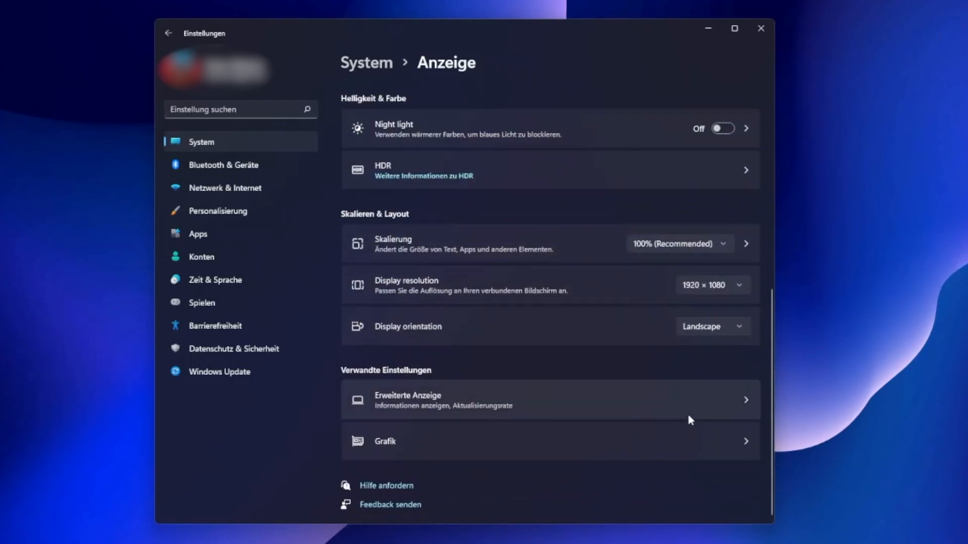
{"action": "mouse_move", "coordinate": [732, 286]}
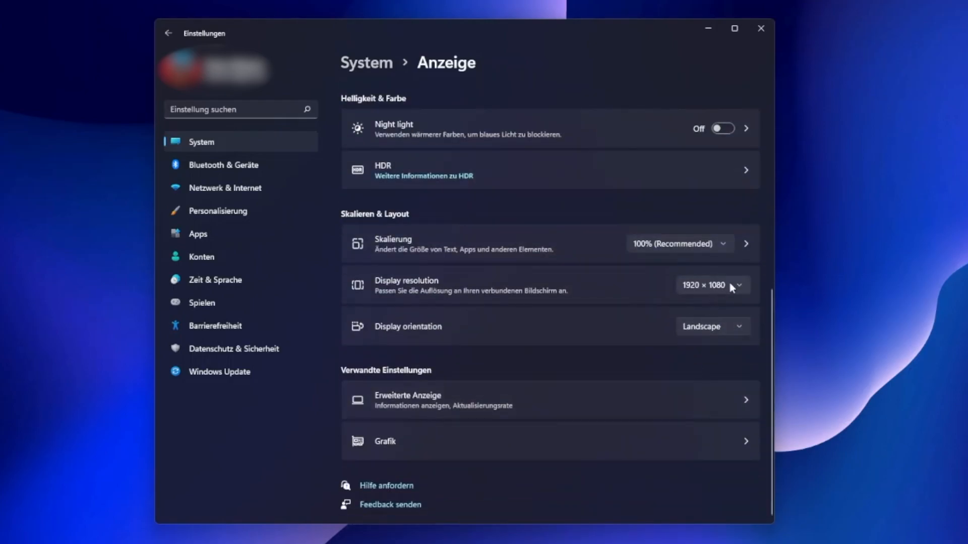
{"action": "mouse_move", "coordinate": [619, 289]}
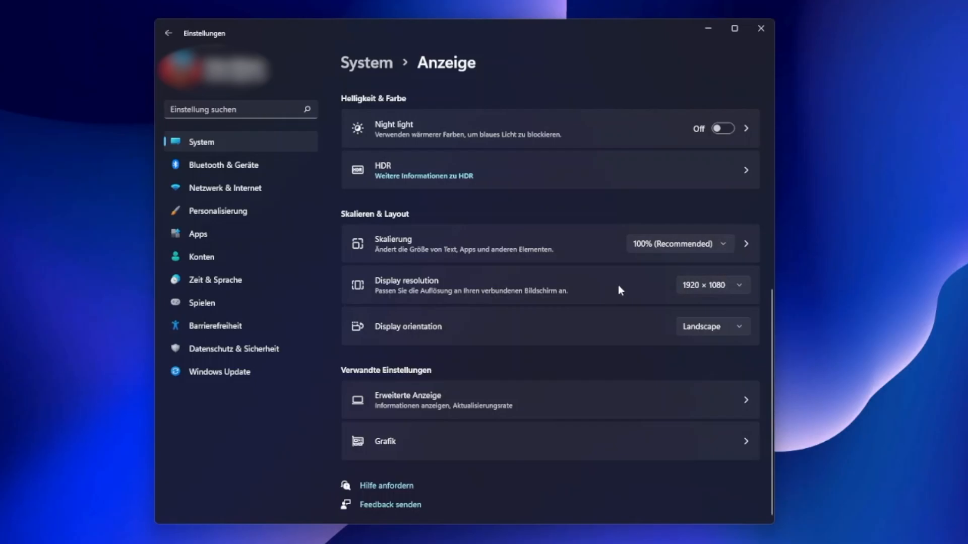
{"action": "scroll", "scroll_direction": "up", "scroll_amount": 3}
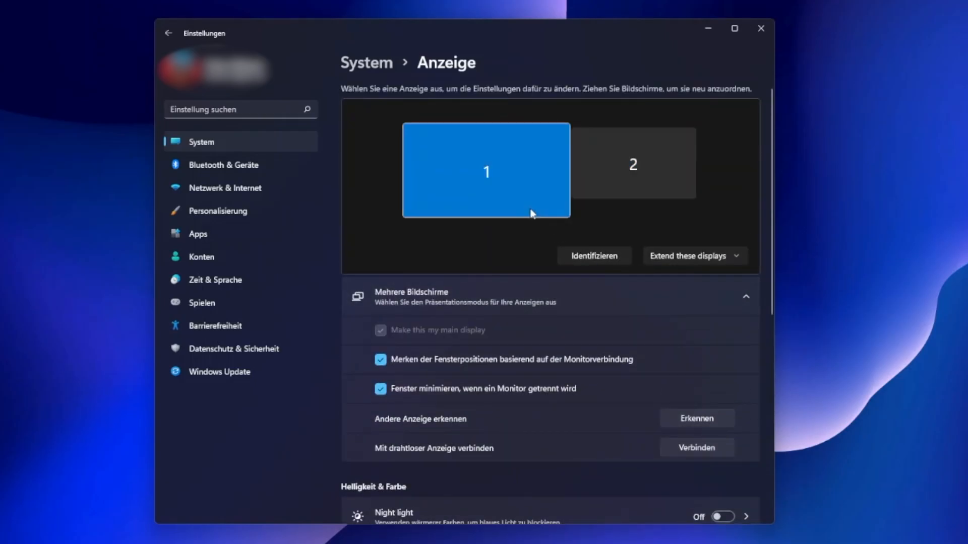
{"action": "scroll", "scroll_direction": "down", "scroll_amount": 3}
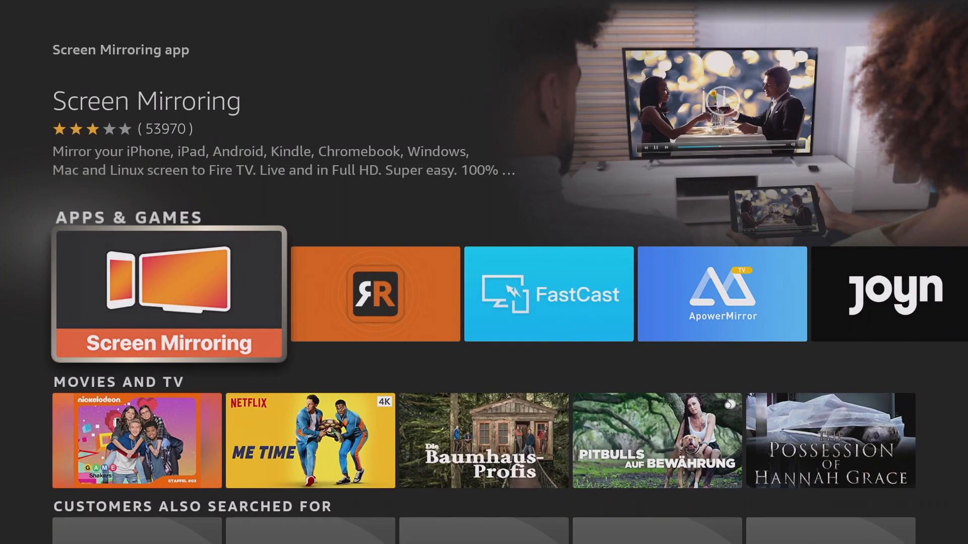
- Download the Screen Mirroring app from its Fire TV store page and open it
{"action": "left_click", "coordinate": [167, 295]}
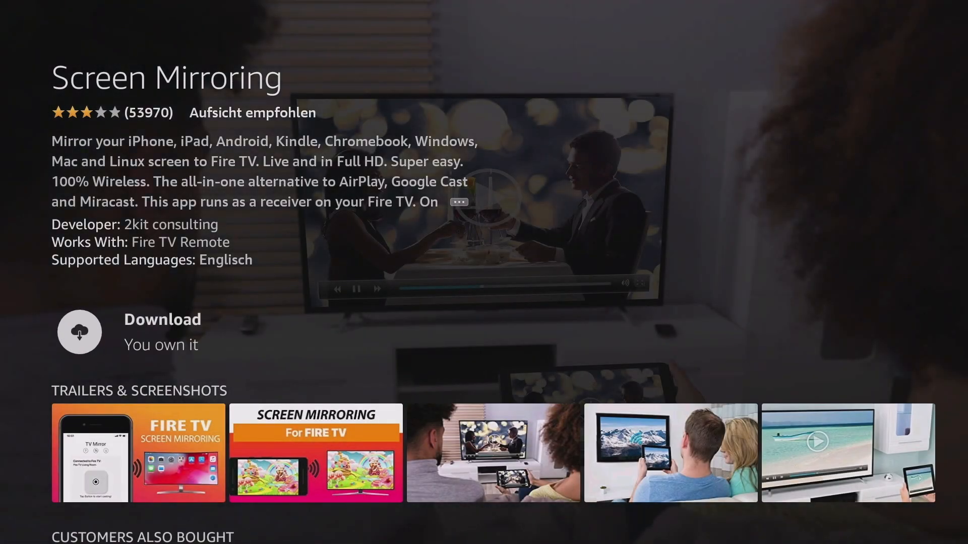
{"action": "left_click", "coordinate": [79, 332]}
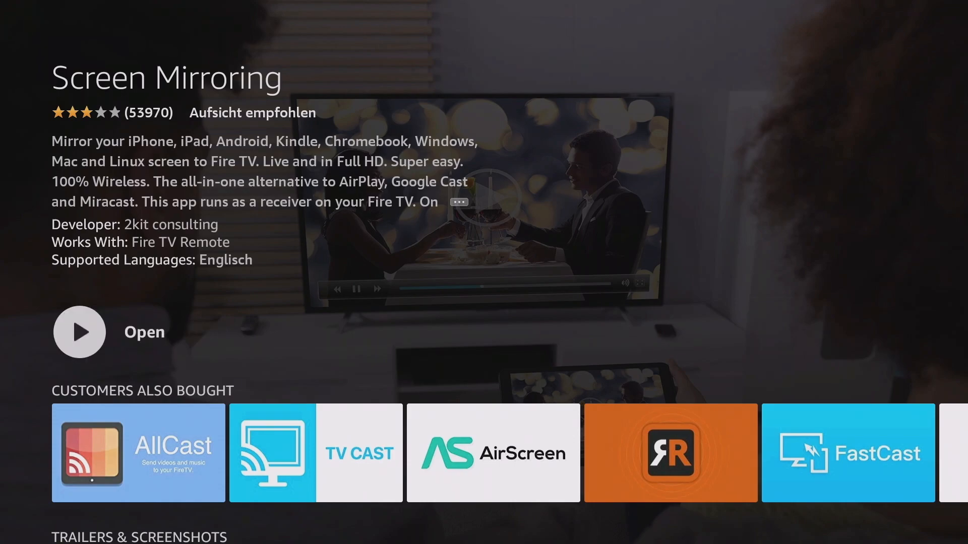
{"action": "left_click", "coordinate": [79, 332]}
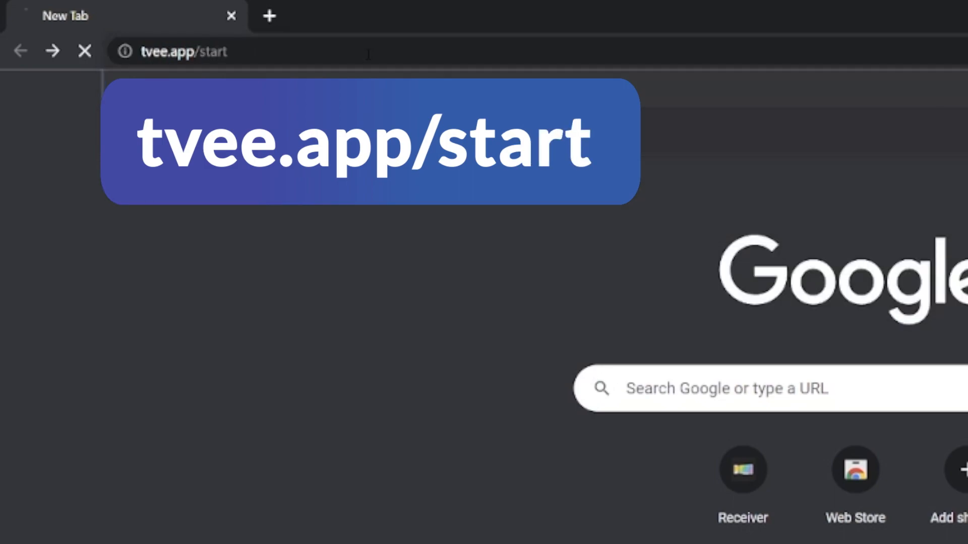
{"action": "key", "text": "Return"}
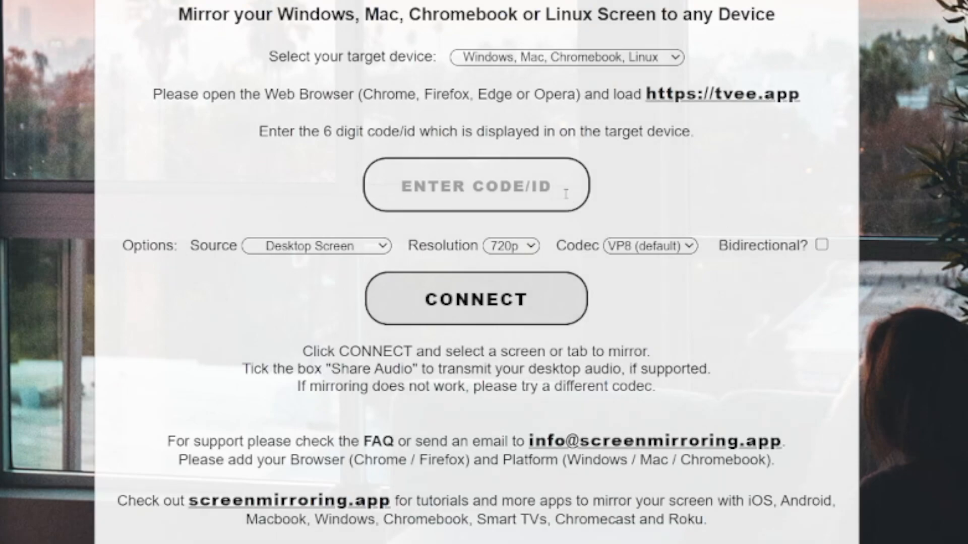
{"action": "type", "text": "M1GT5S"}
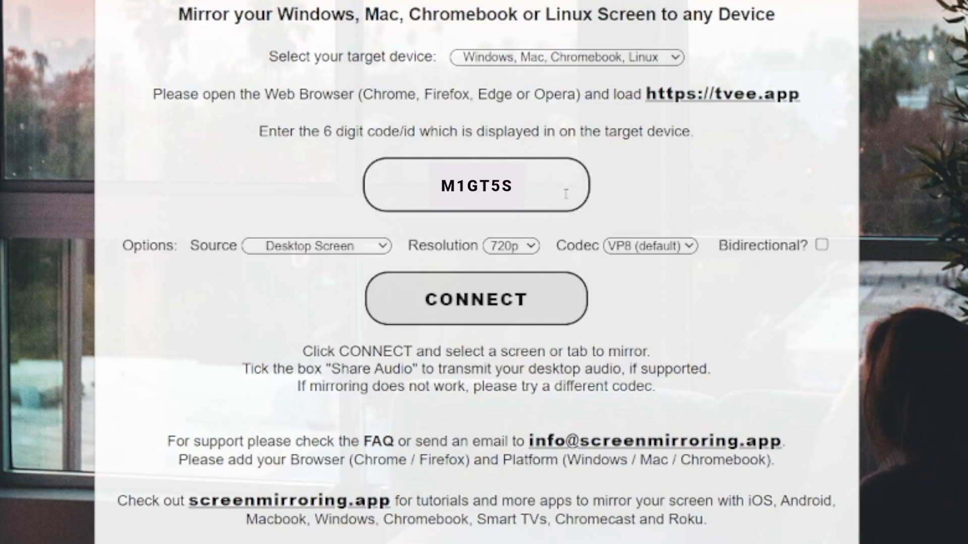
{"action": "left_click", "coordinate": [511, 245]}
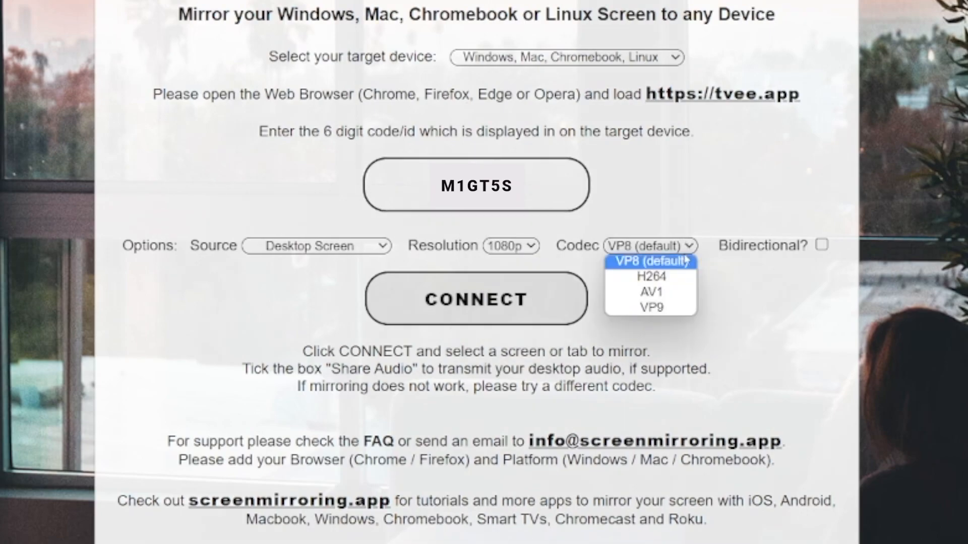
{"action": "left_click", "coordinate": [644, 277]}
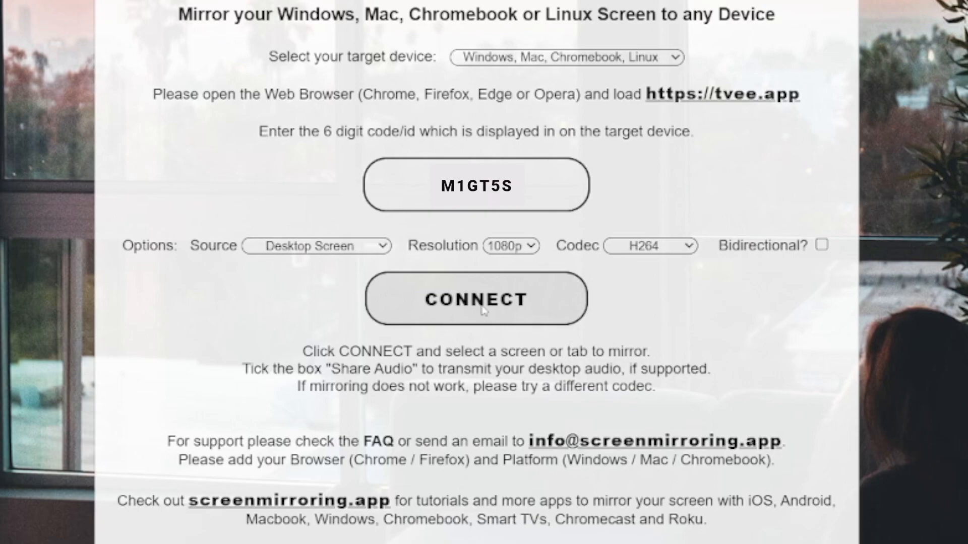
{"action": "left_click", "coordinate": [475, 299]}
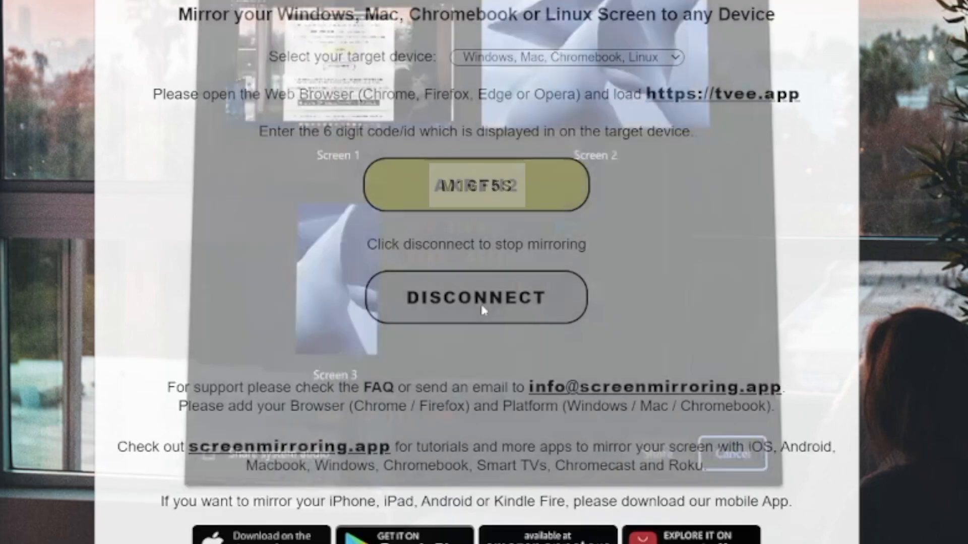
- Choose Screen 2 under Entire Screen in Chrome's share dialog and share it
{"action": "left_click", "coordinate": [476, 297]}
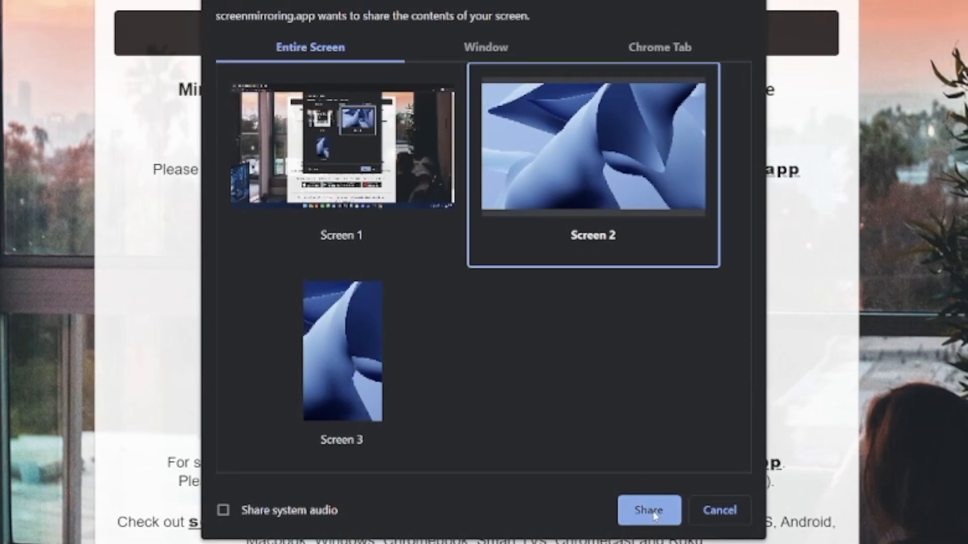
{"action": "left_click", "coordinate": [647, 510]}
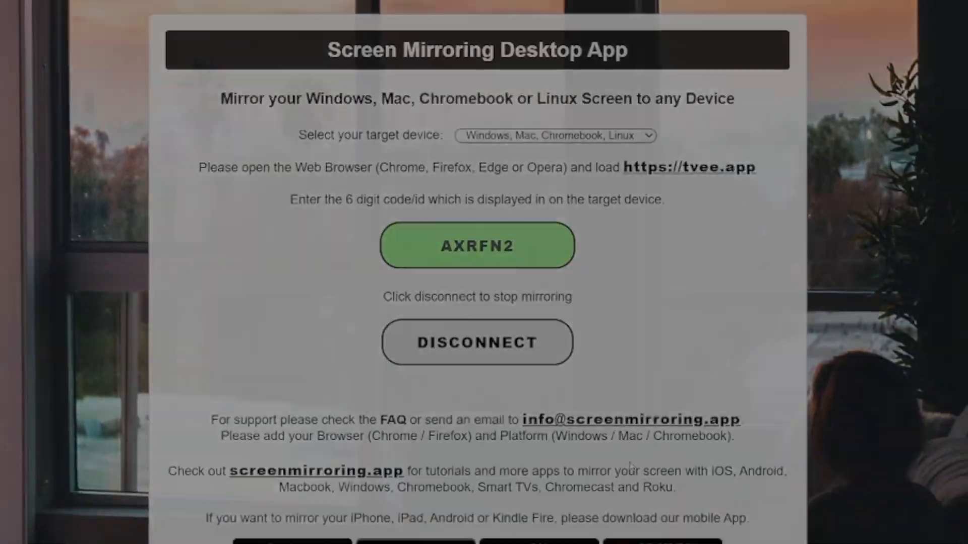